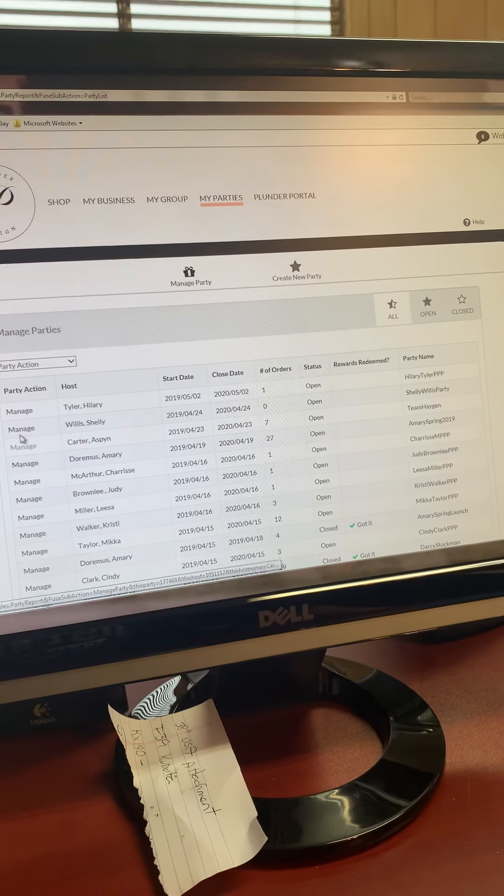
Step: Manage the party starting 2019/04/24 from the Manage Parties list
{"action": "left_click", "coordinate": [21, 429]}
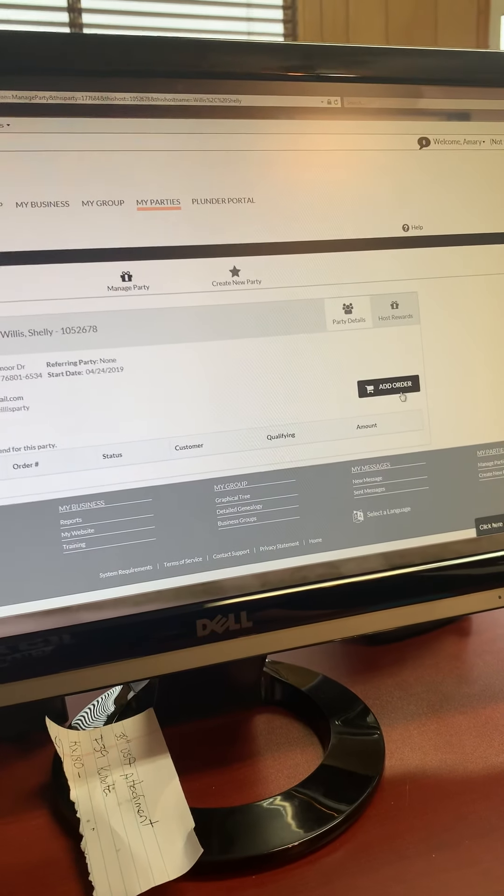
{"action": "left_click", "coordinate": [389, 386]}
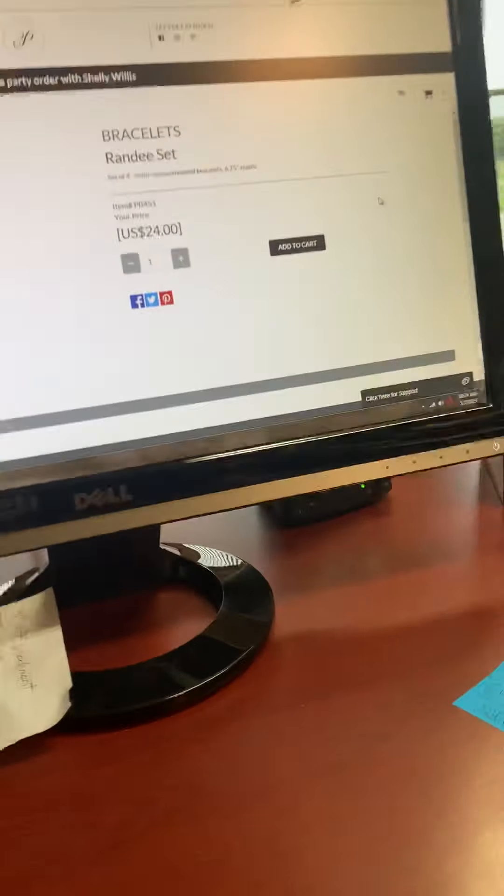
{"action": "left_click", "coordinate": [297, 244]}
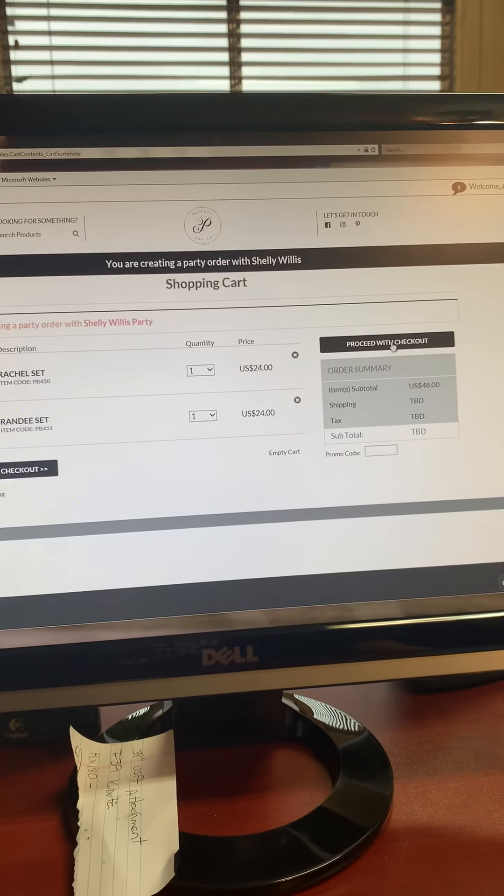
Step: Proceed from the US$48.00 cart with both bracelet sets into checkout
{"action": "left_click", "coordinate": [387, 341]}
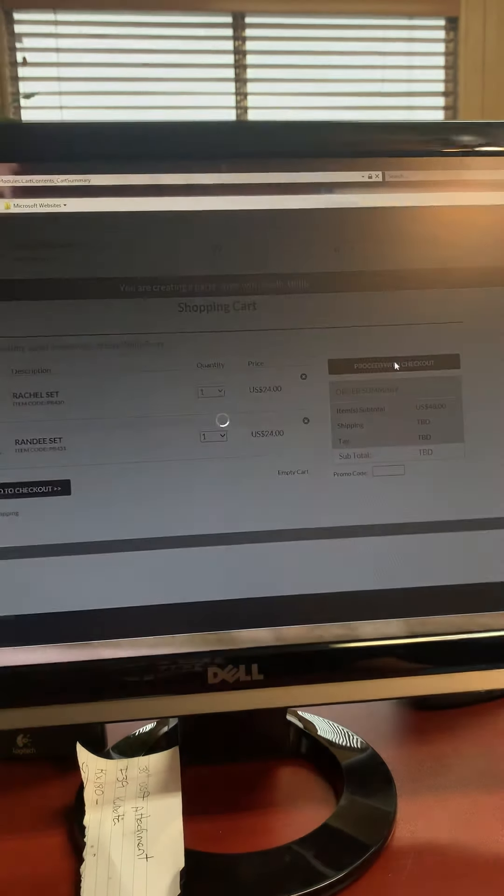
{"action": "left_click", "coordinate": [393, 362]}
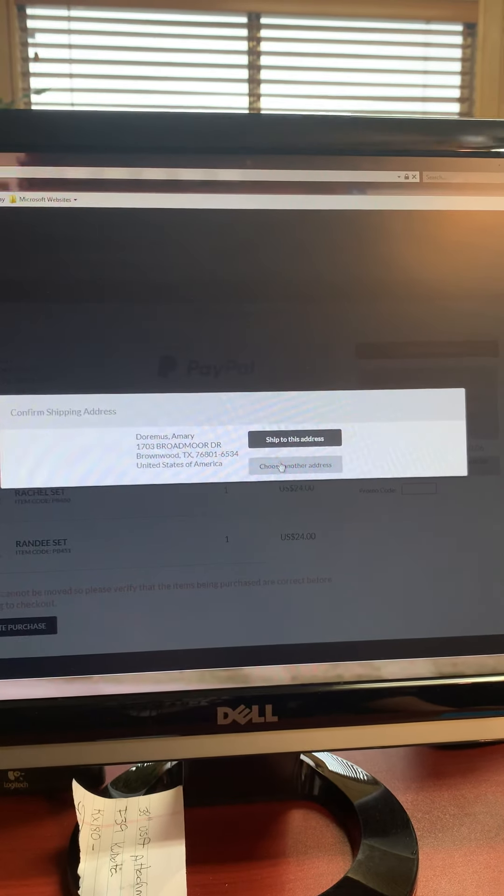
Step: Choose another address in the Confirm Shipping Address popup
{"action": "left_click", "coordinate": [295, 465]}
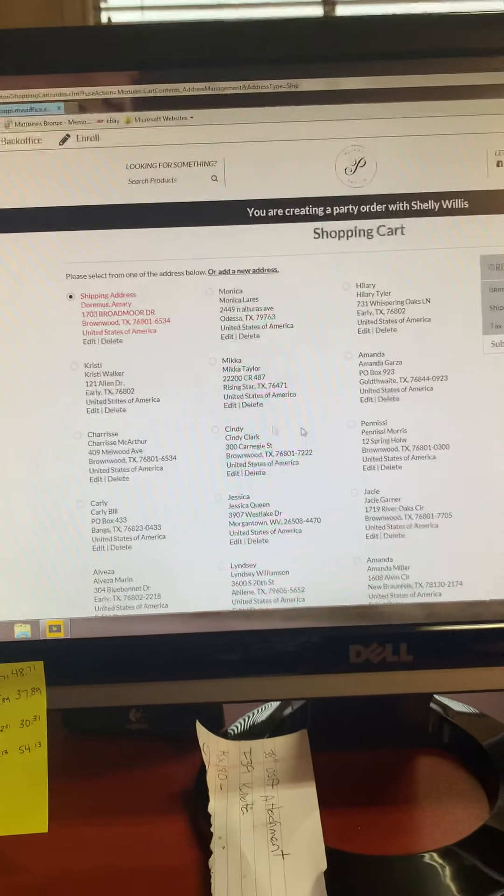
{"action": "scroll", "scroll_direction": "down", "scroll_amount": 3}
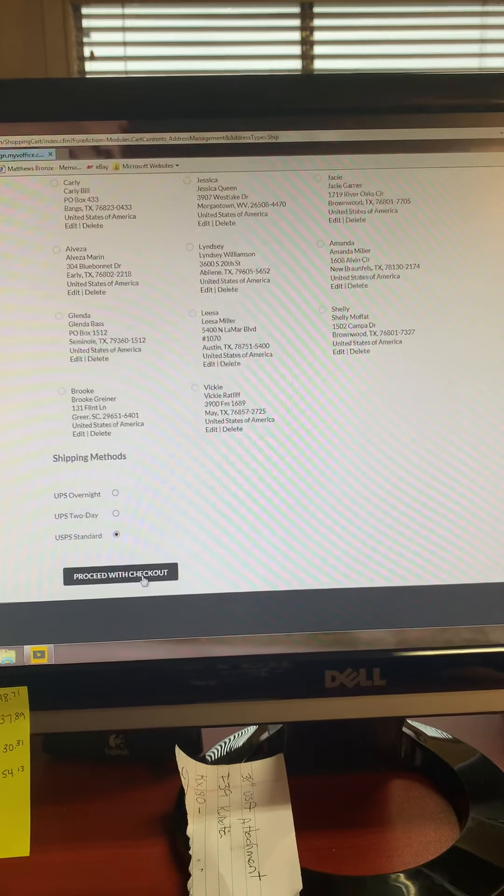
{"action": "left_click", "coordinate": [120, 573]}
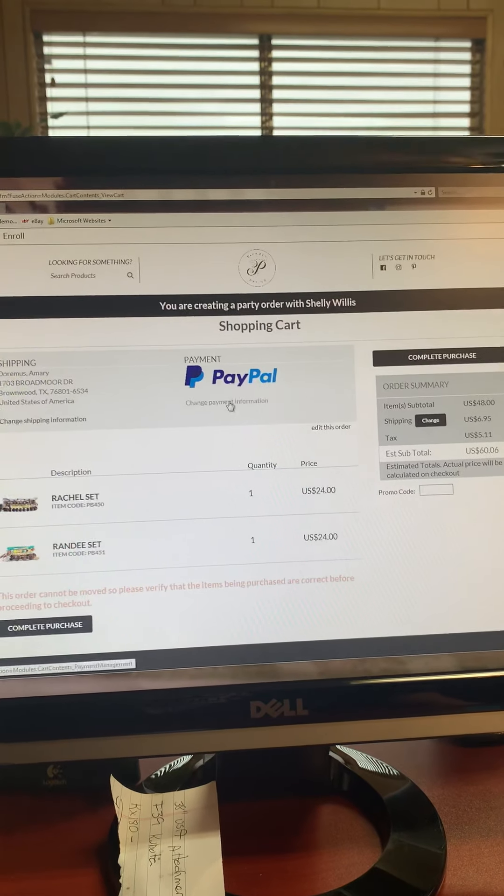
{"action": "left_click", "coordinate": [226, 401]}
{"action": "type", "text": "501"}
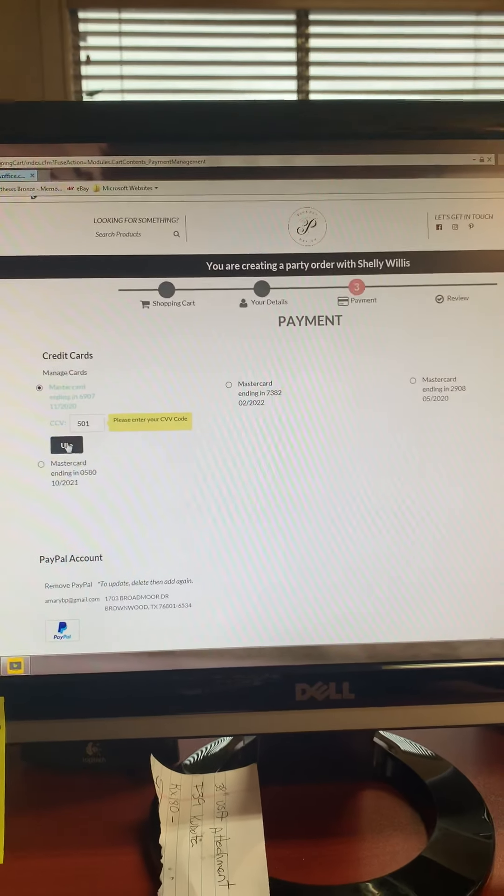
{"action": "left_click", "coordinate": [67, 446]}
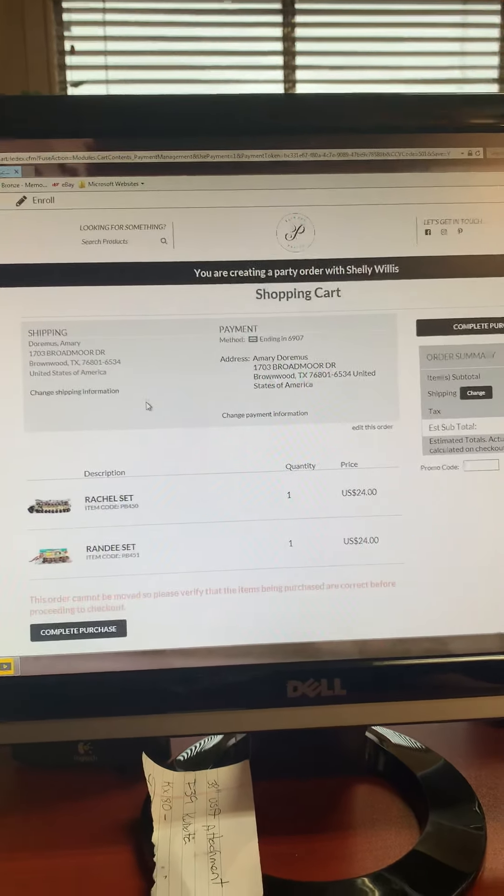